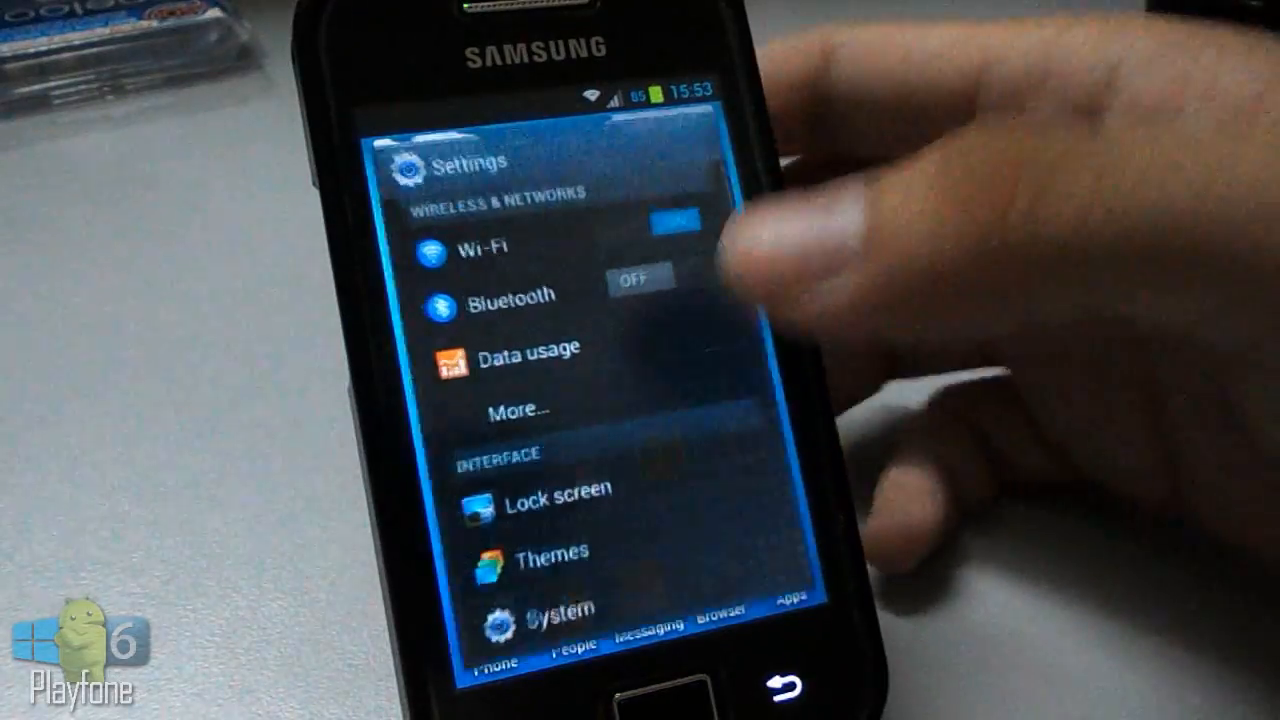
scroll("down", 3)
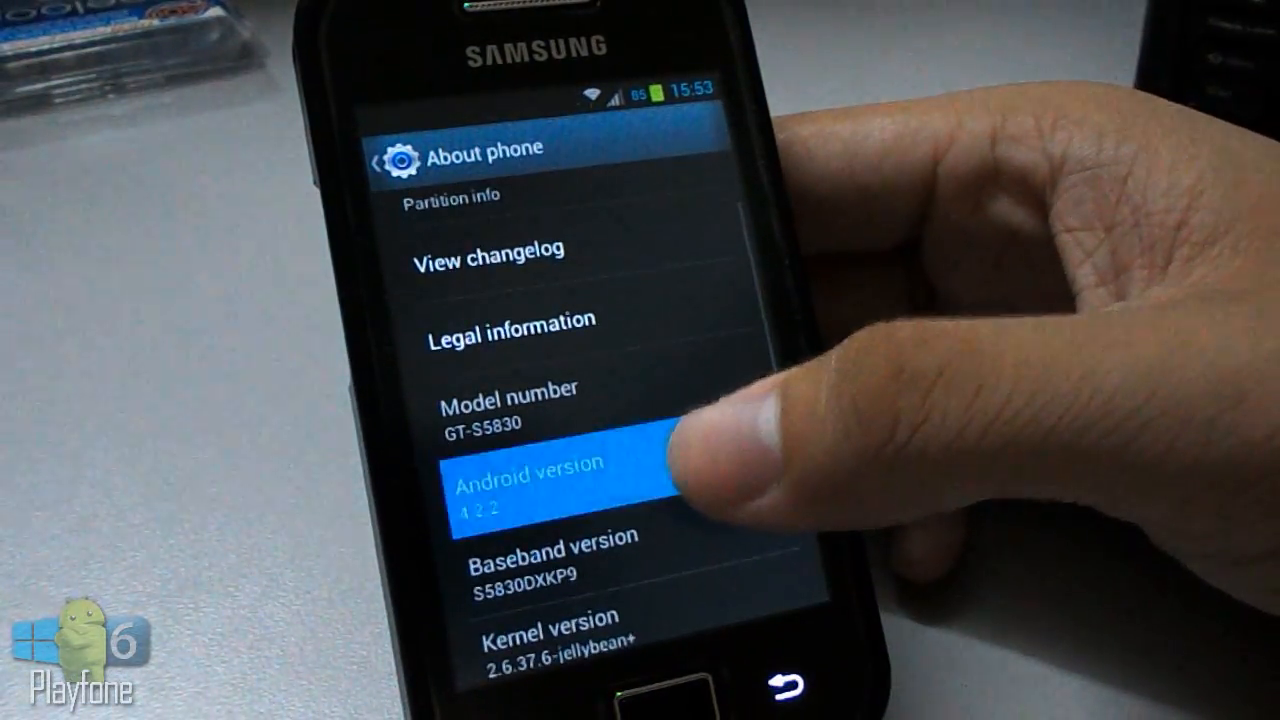
left_click(530, 490)
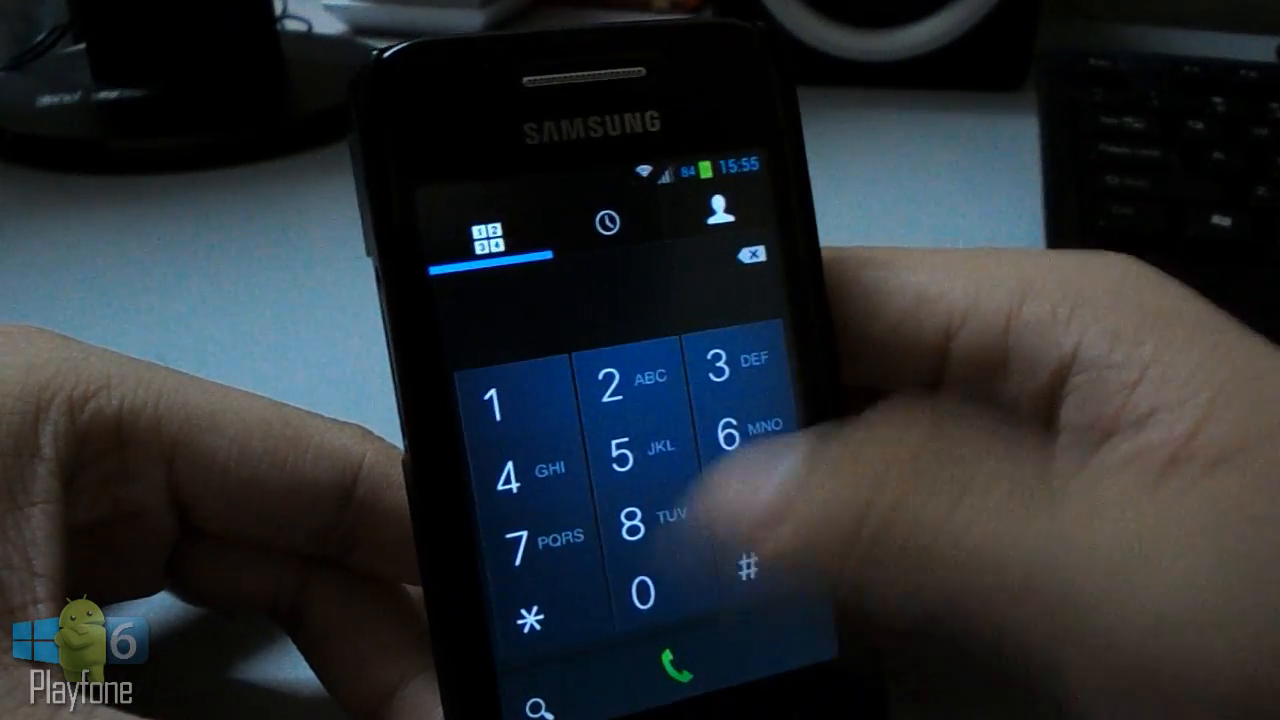
left_click(609, 228)
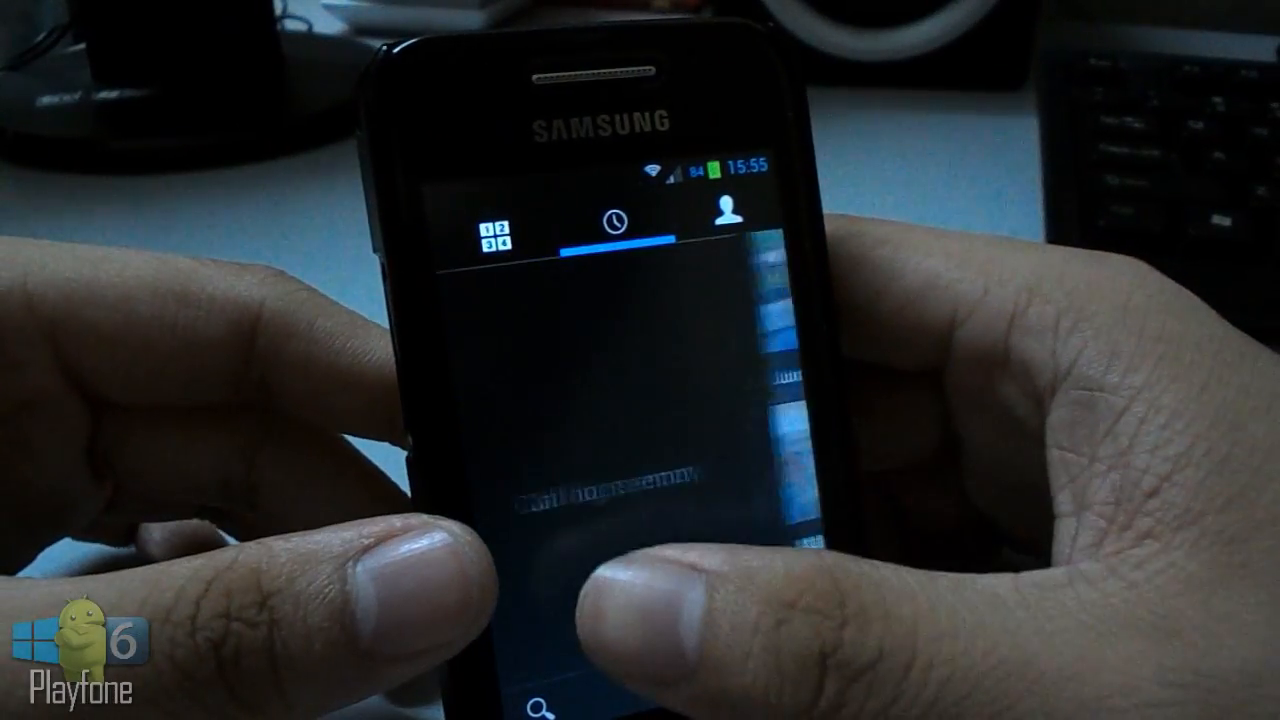